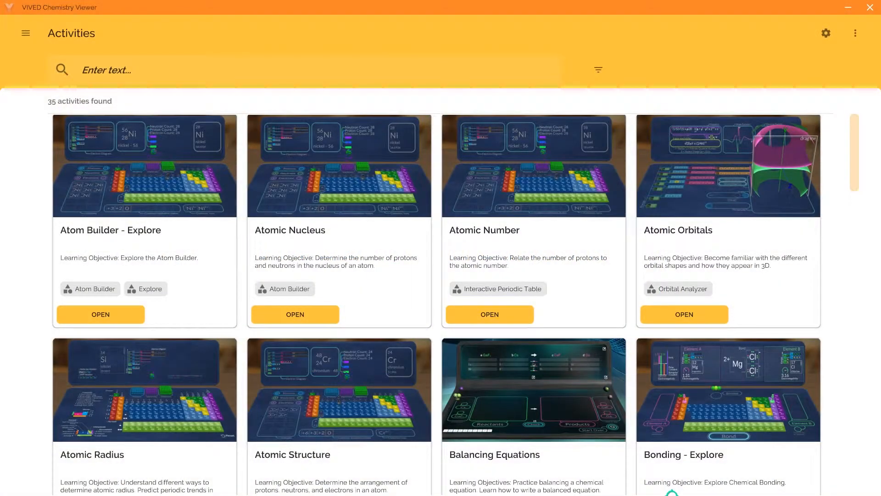
Step: Enter code ap30 in zCentral's Quick Launch to bring up the VIVED Chemistry catalog
click(490, 314)
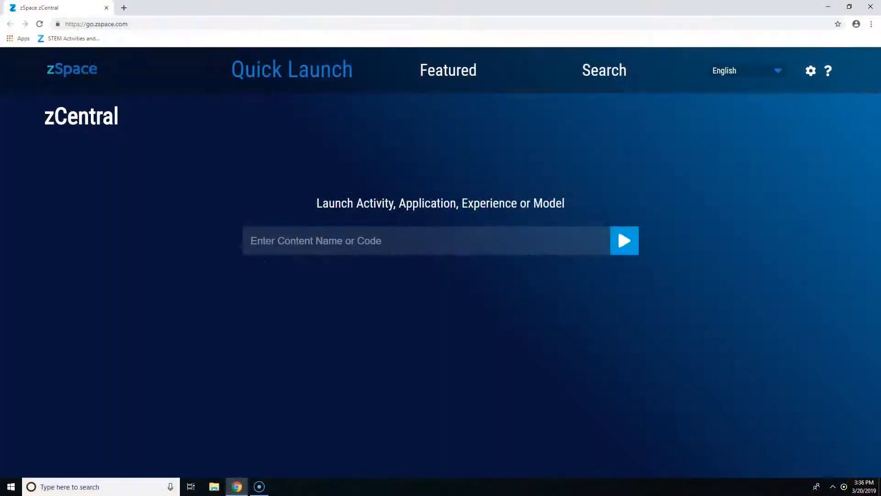
mouse_move(416, 338)
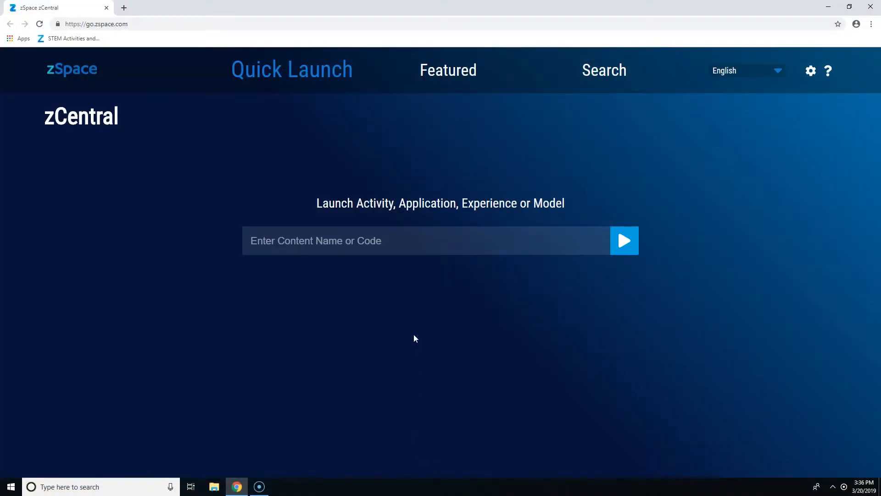
text(a)
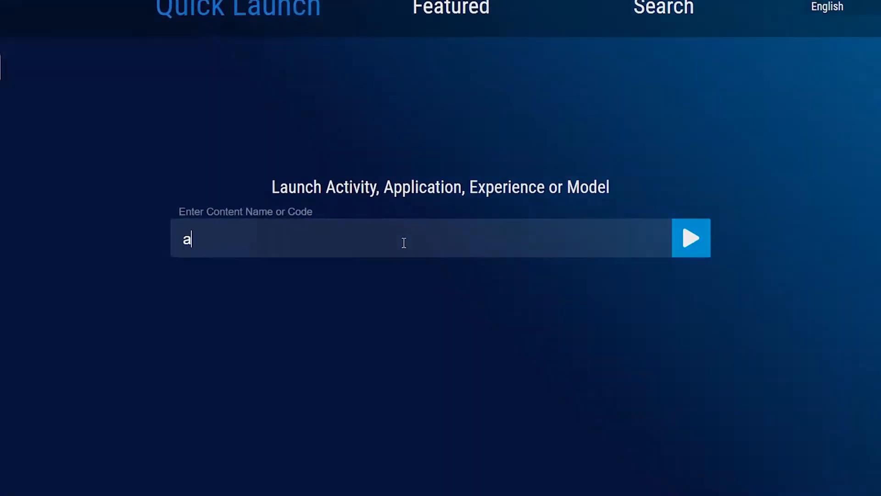
text(p30)
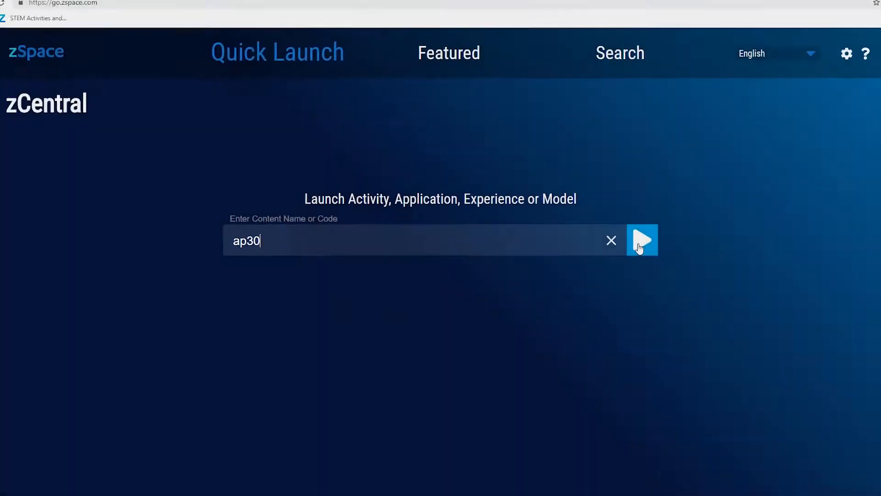
click(643, 240)
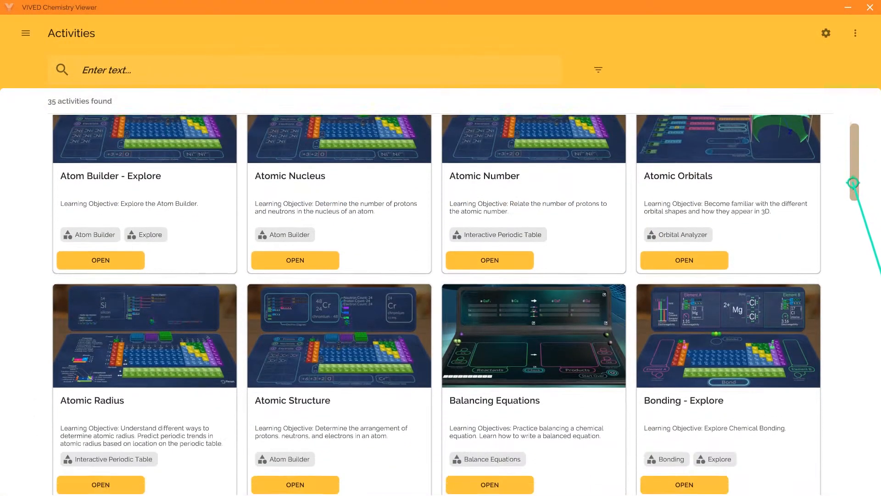
scroll(down, 3)
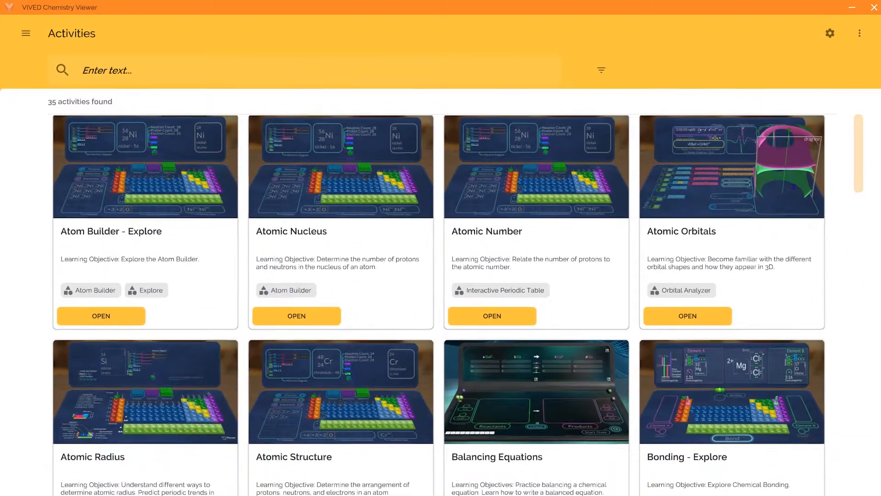
text(bond)
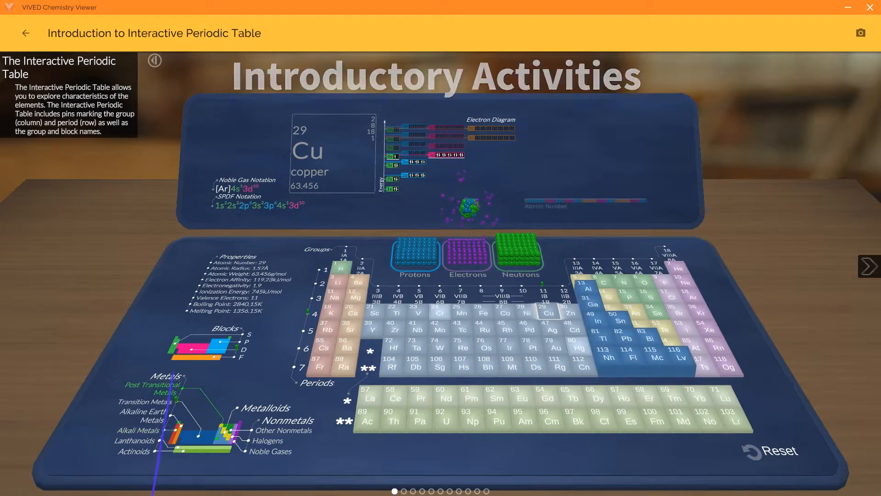
Step: View hydrogen's details, highlight the Alkaline Earth Metals group, then open Atomic Orbitals
click(869, 265)
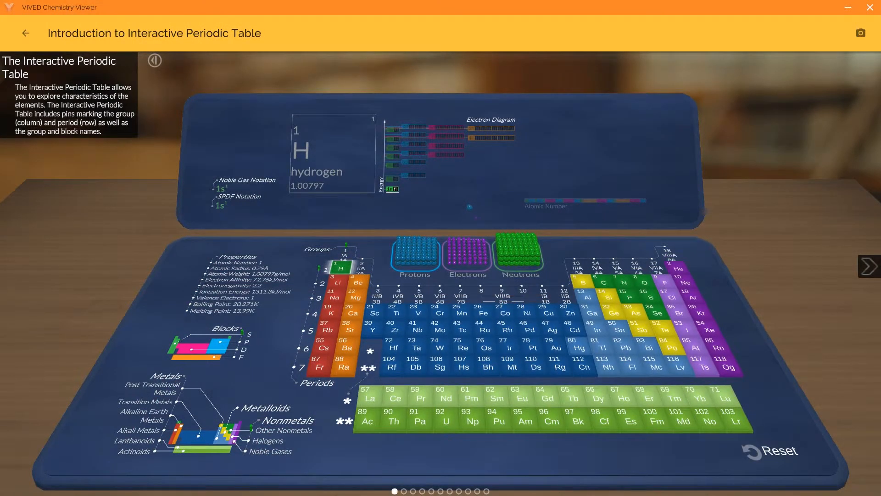
click(548, 312)
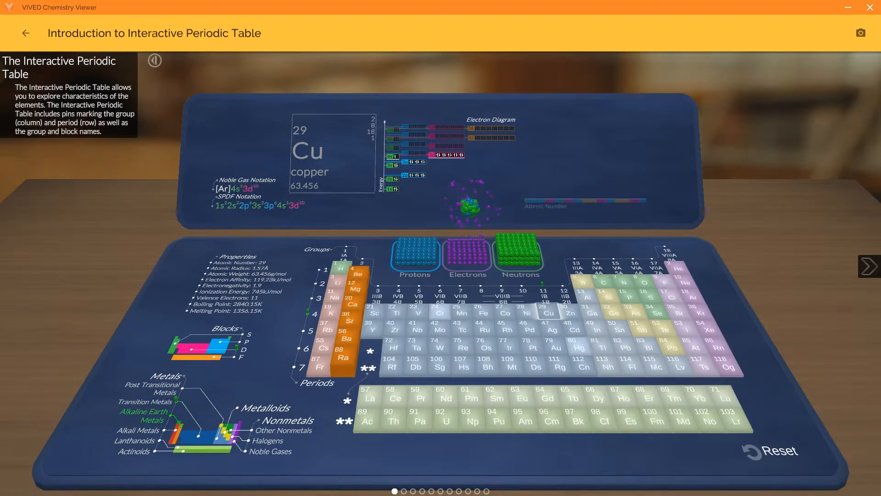
click(869, 265)
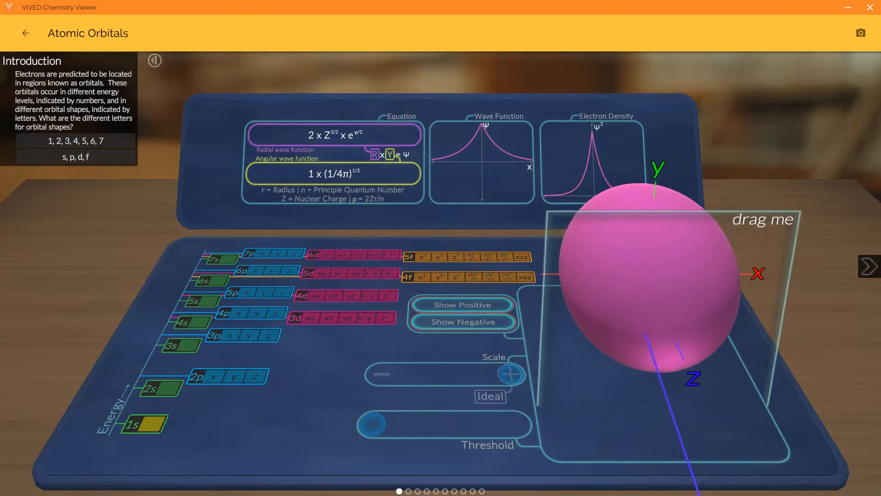
Step: Move the orbital's cross-section plane and slide the Threshold slider to shrink the sphere
drag(646, 281, 647, 225)
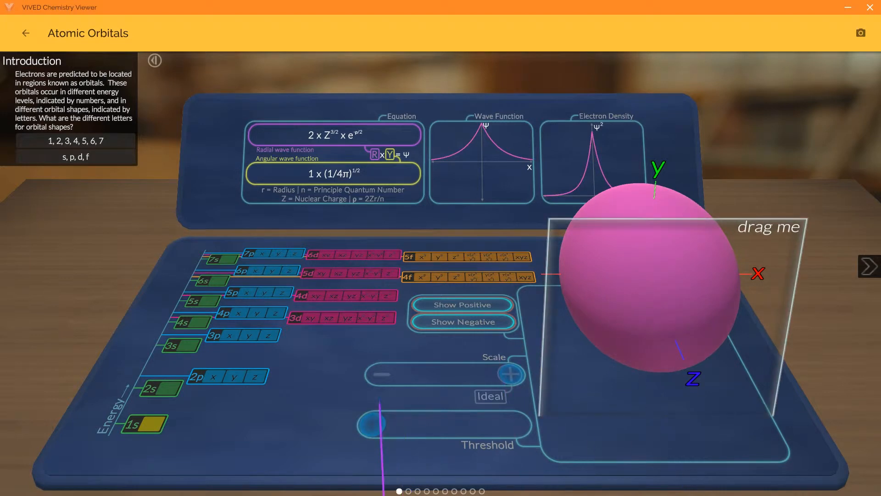
drag(368, 424, 424, 425)
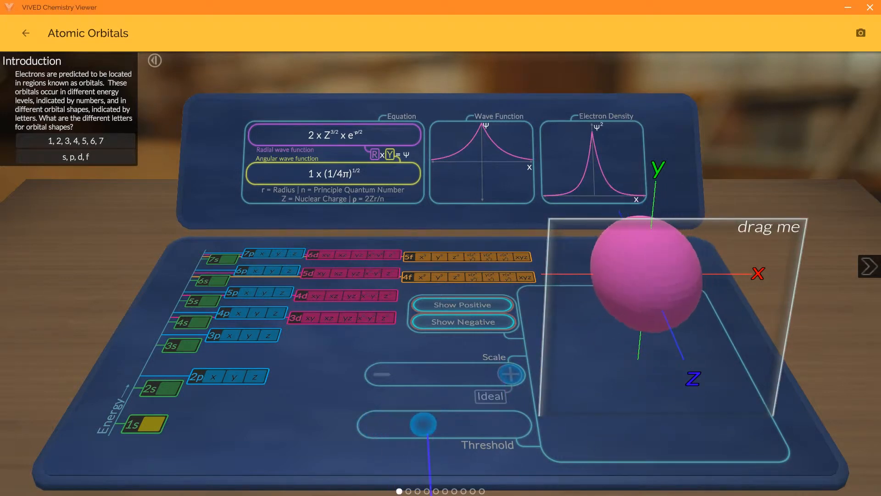
drag(424, 426, 468, 426)
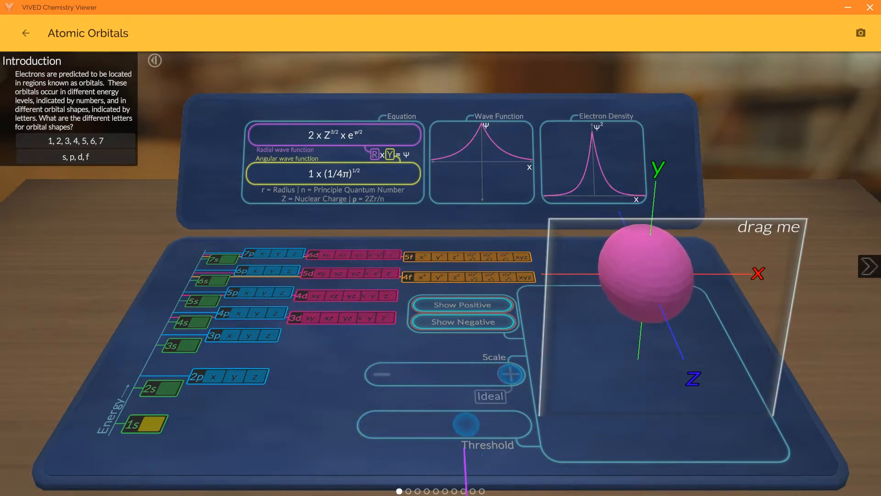
drag(469, 425, 373, 425)
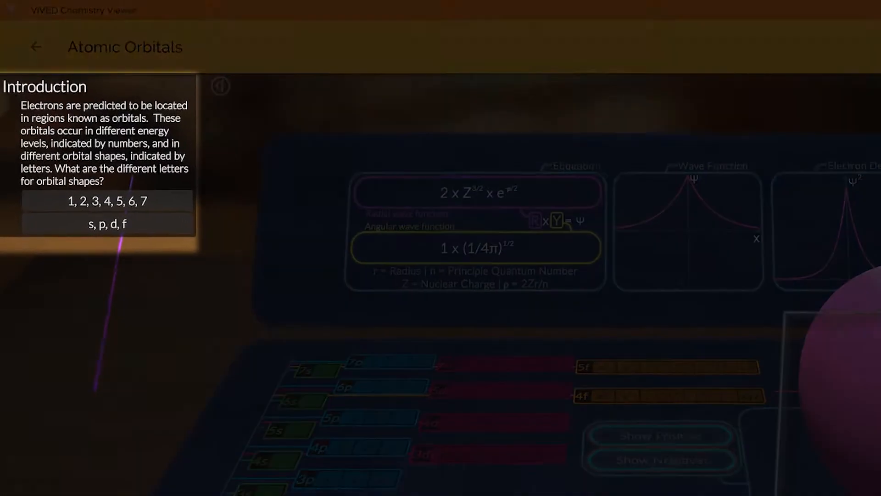
Step: Answer the orbital shapes question with 's, p, d, f' and advance past Energy level
click(124, 227)
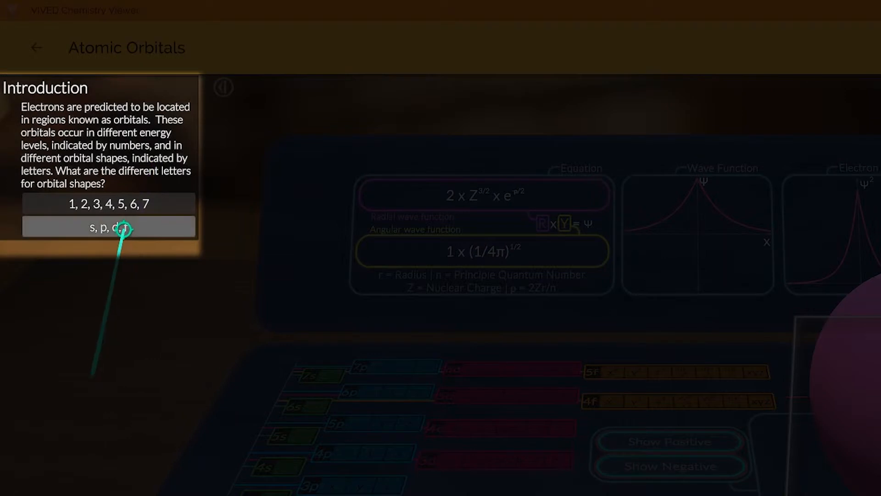
click(108, 228)
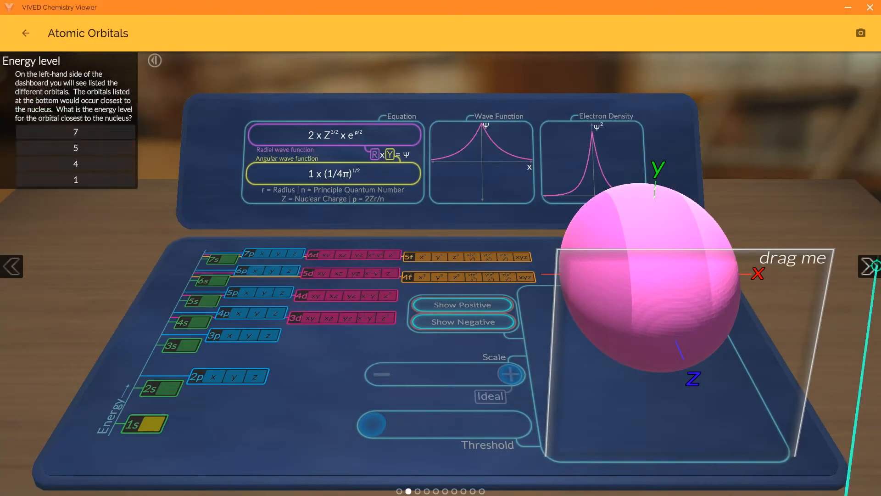
click(869, 274)
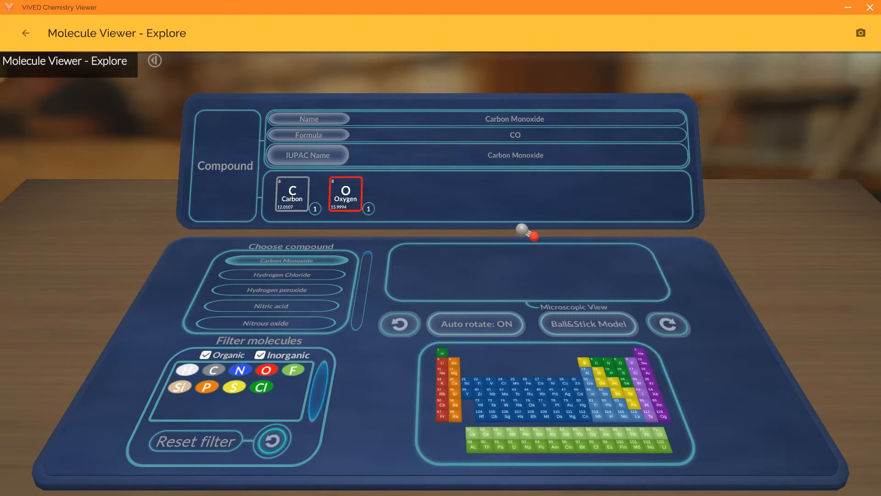
Step: Choose Polytetrafluoroethylene (C2F4) and display it as a Space-Filling Model
click(271, 309)
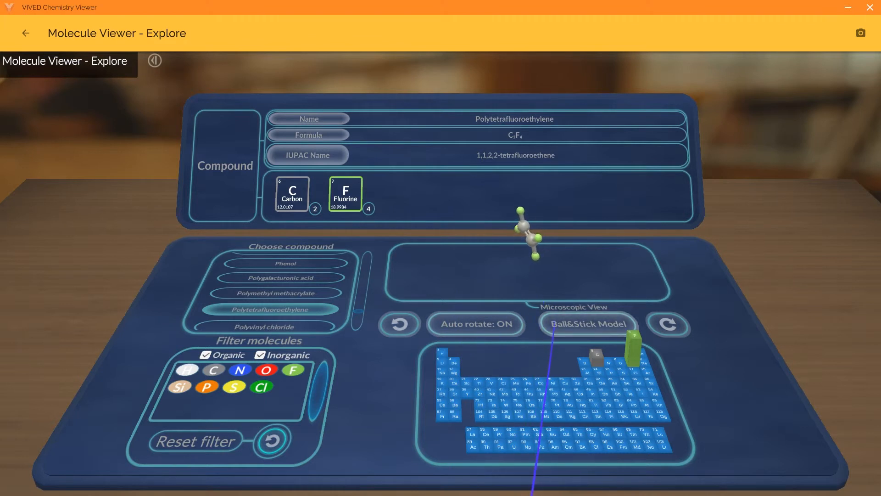
click(590, 323)
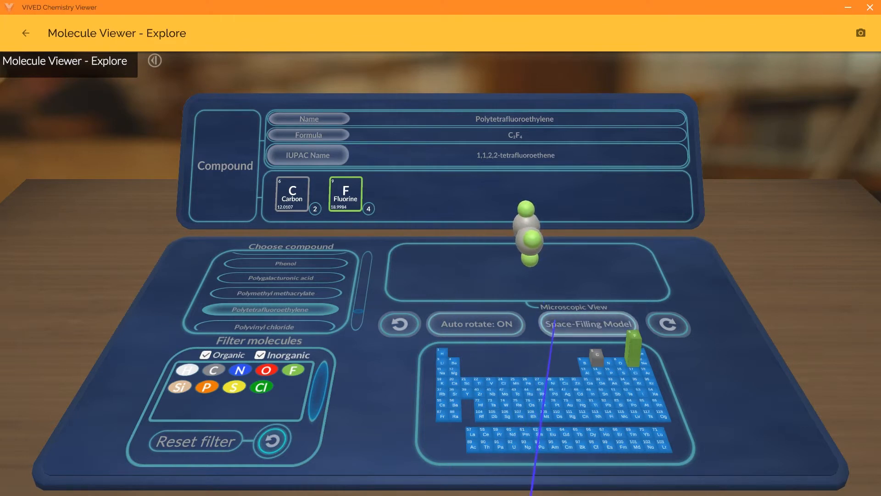